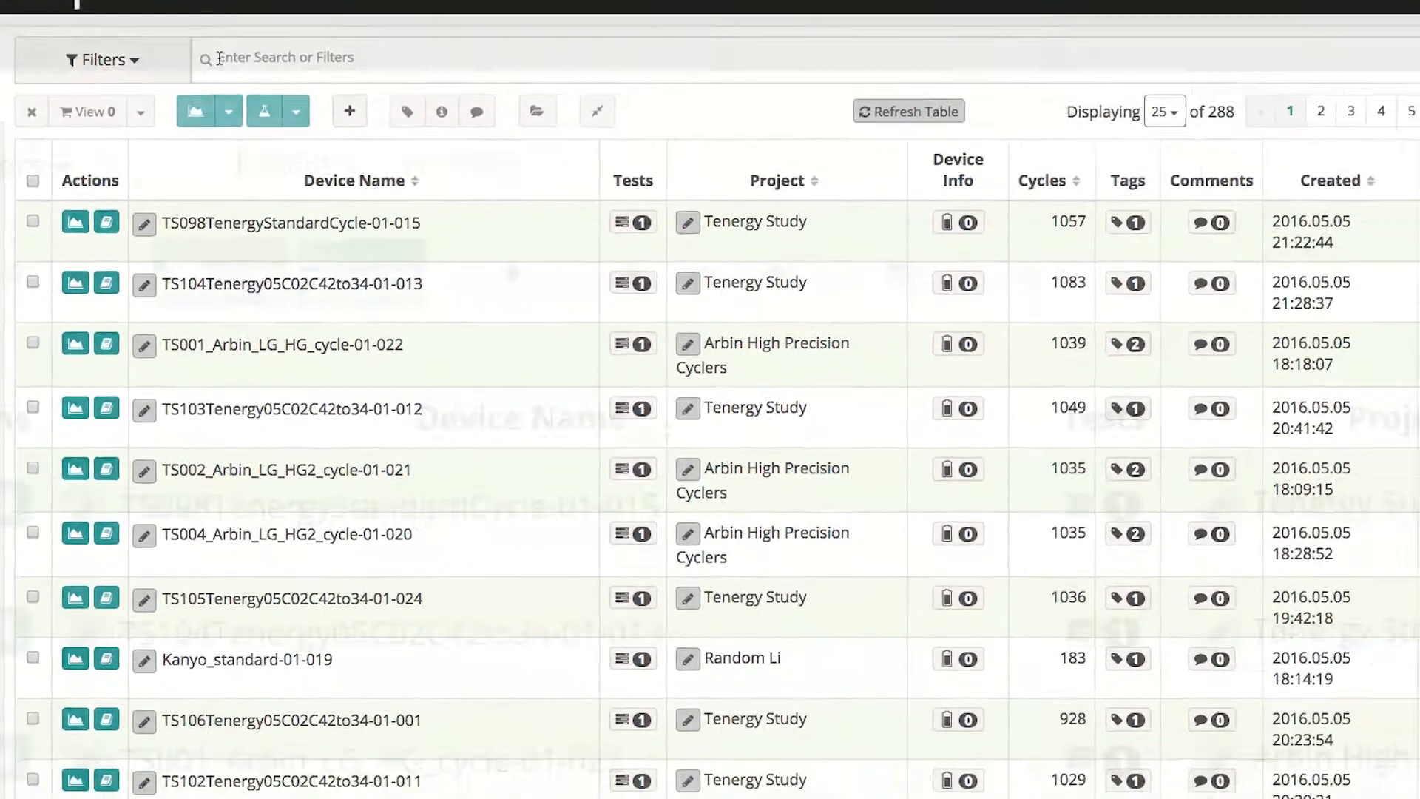
# Filter the device list by typing 'iphone' and adding a second device tag
pyautogui.write('iphone')
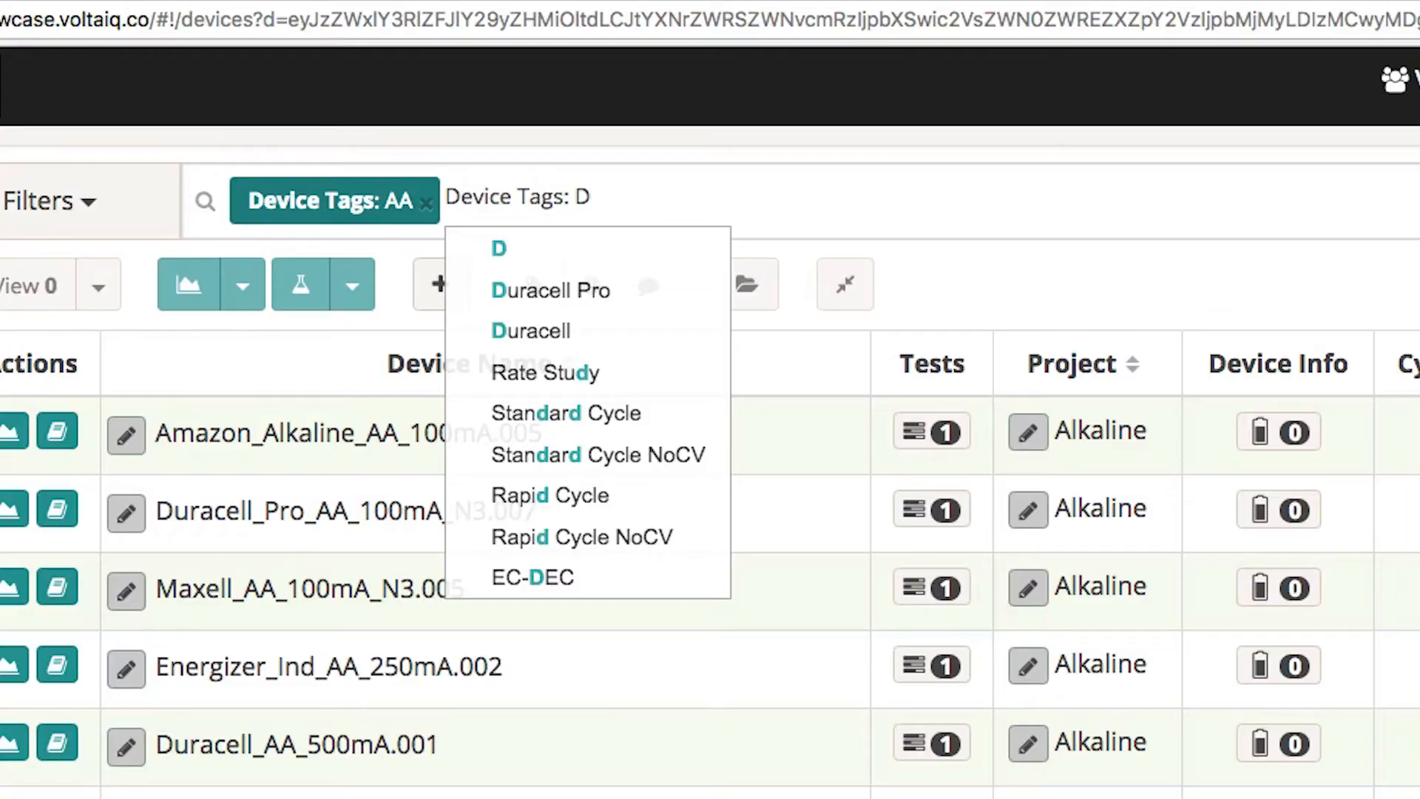
pyautogui.click(531, 331)
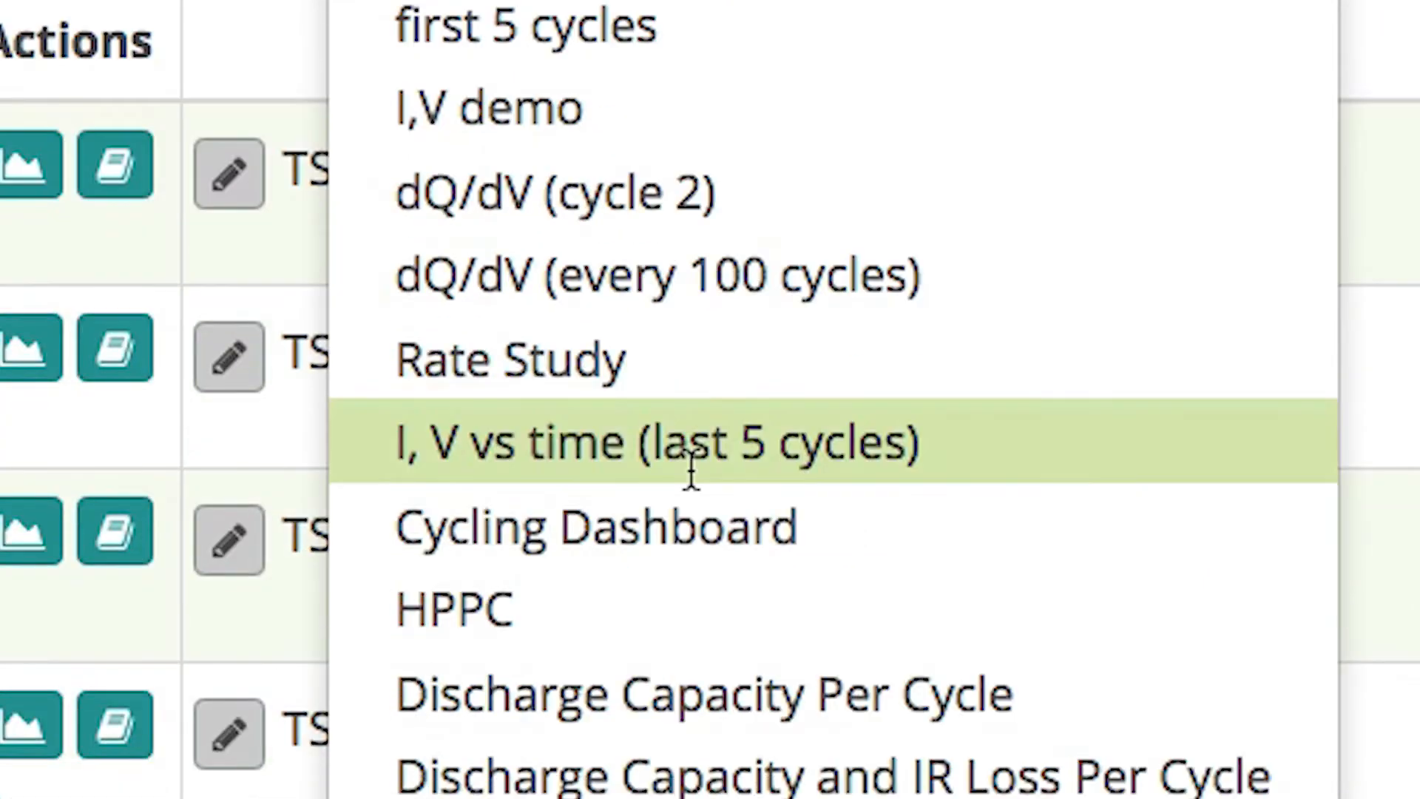
# Apply the 'I, V vs time (last 5 cycles)' view, then switch to 'Discharge Capacity Per Cycle'
pyautogui.click(656, 444)
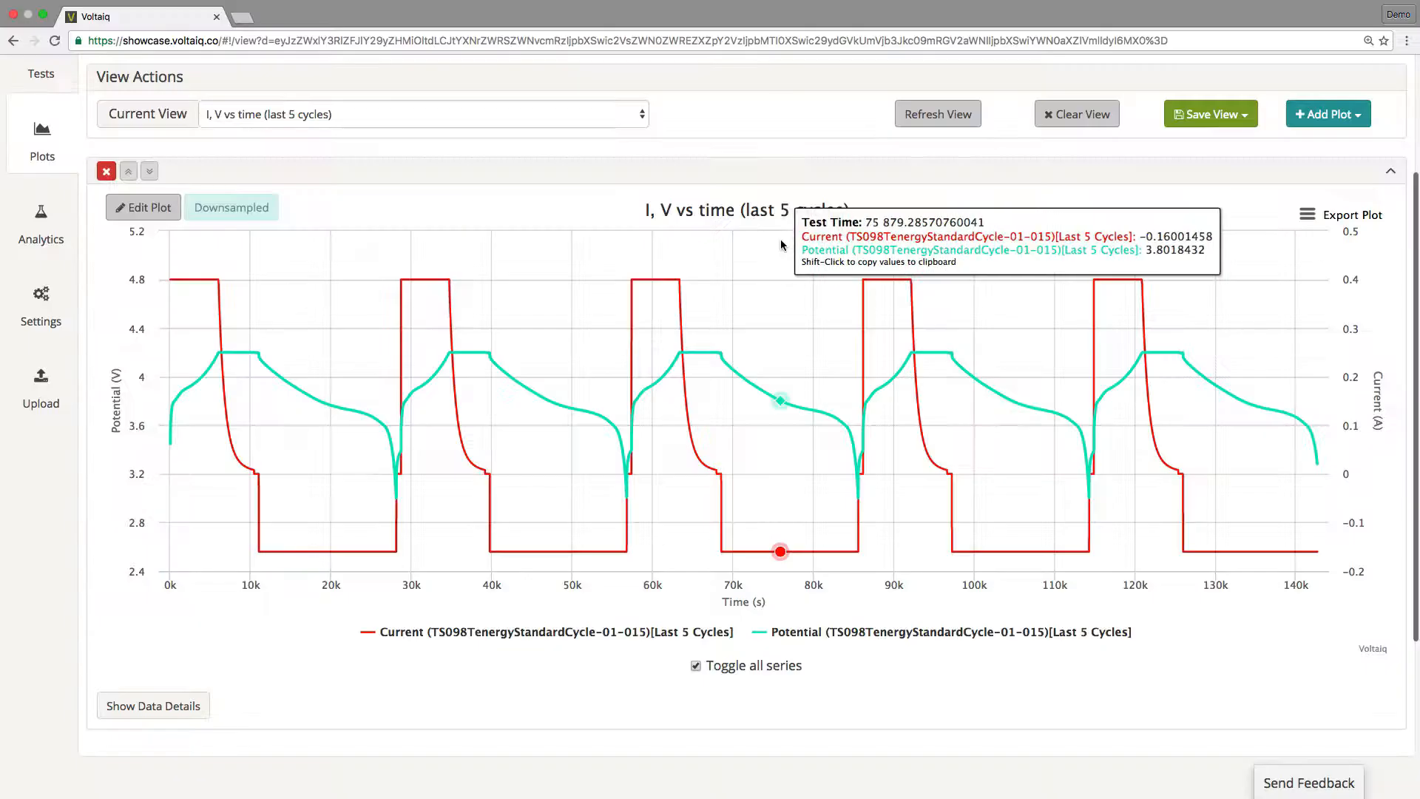
pyautogui.click(420, 113)
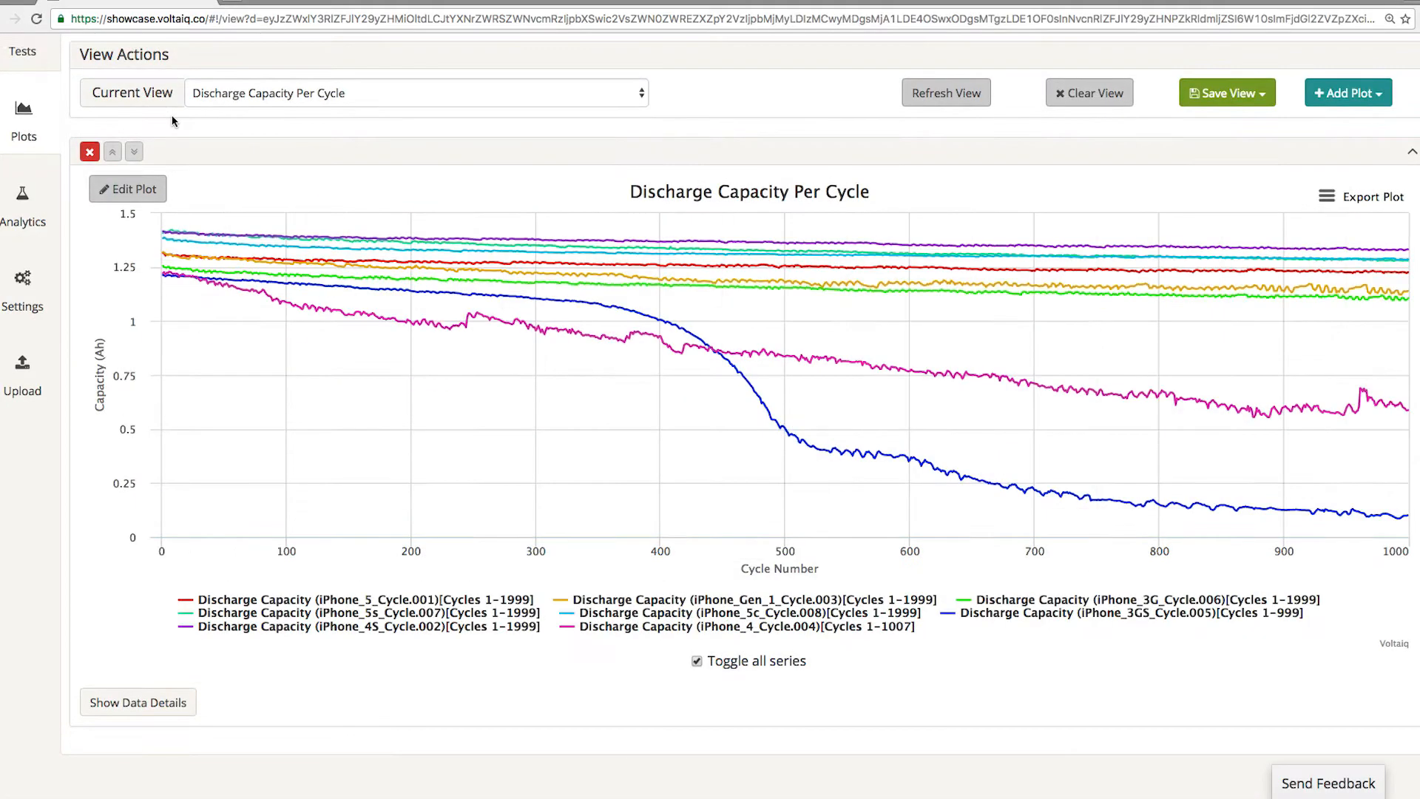
# Plot four per-cycle series against Cycle Number for iPhone_5_Cycle.001 and list saved views
pyautogui.click(128, 188)
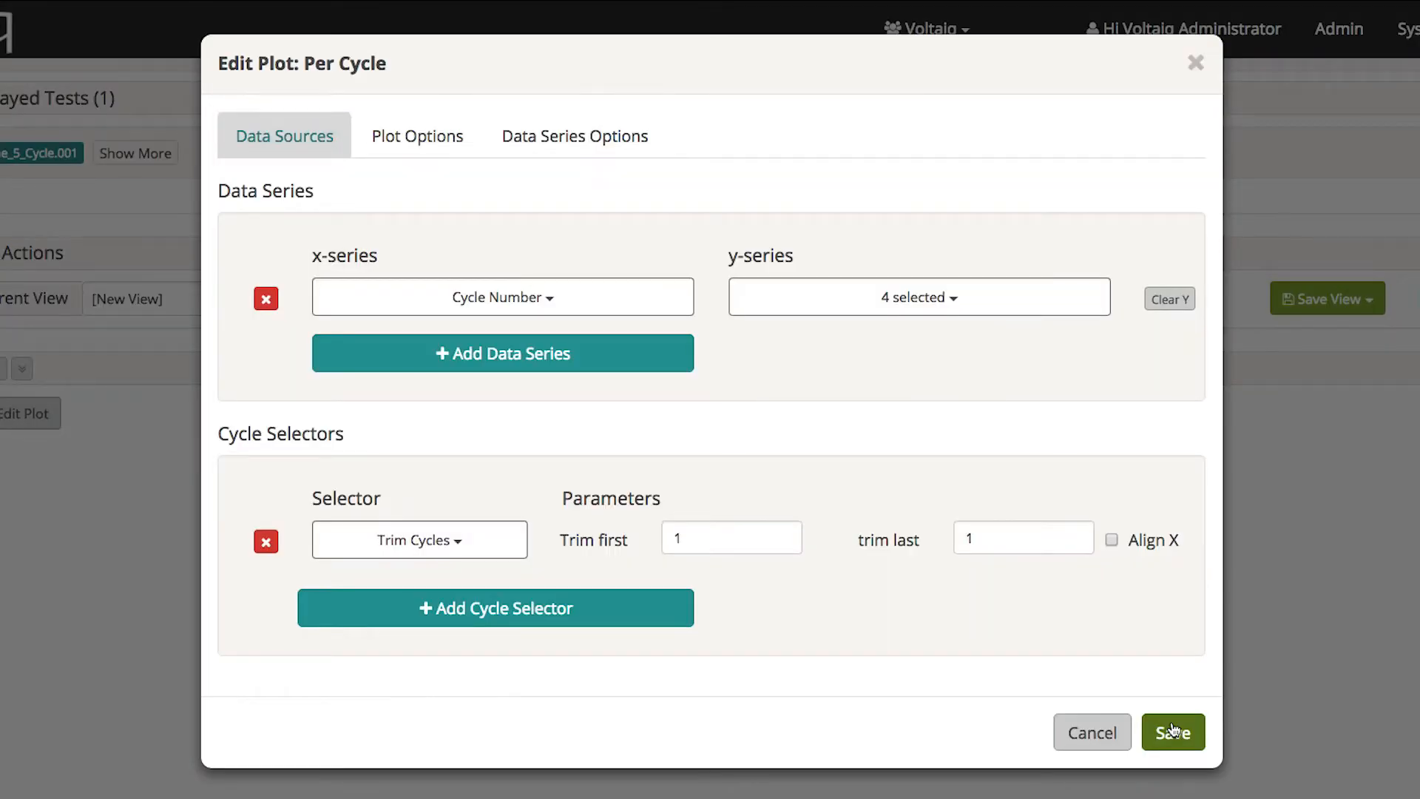
pyautogui.click(1172, 731)
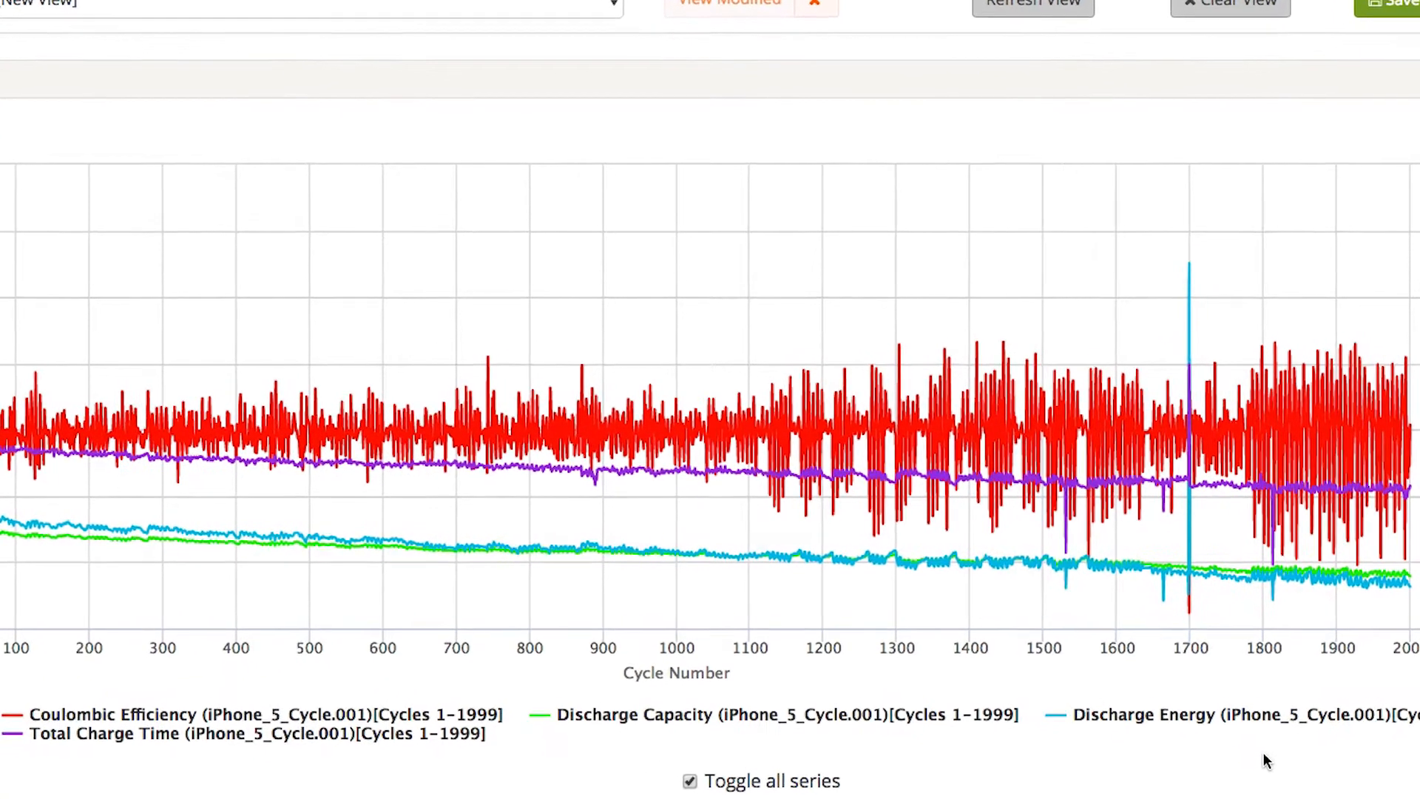
pyautogui.scroll(3)
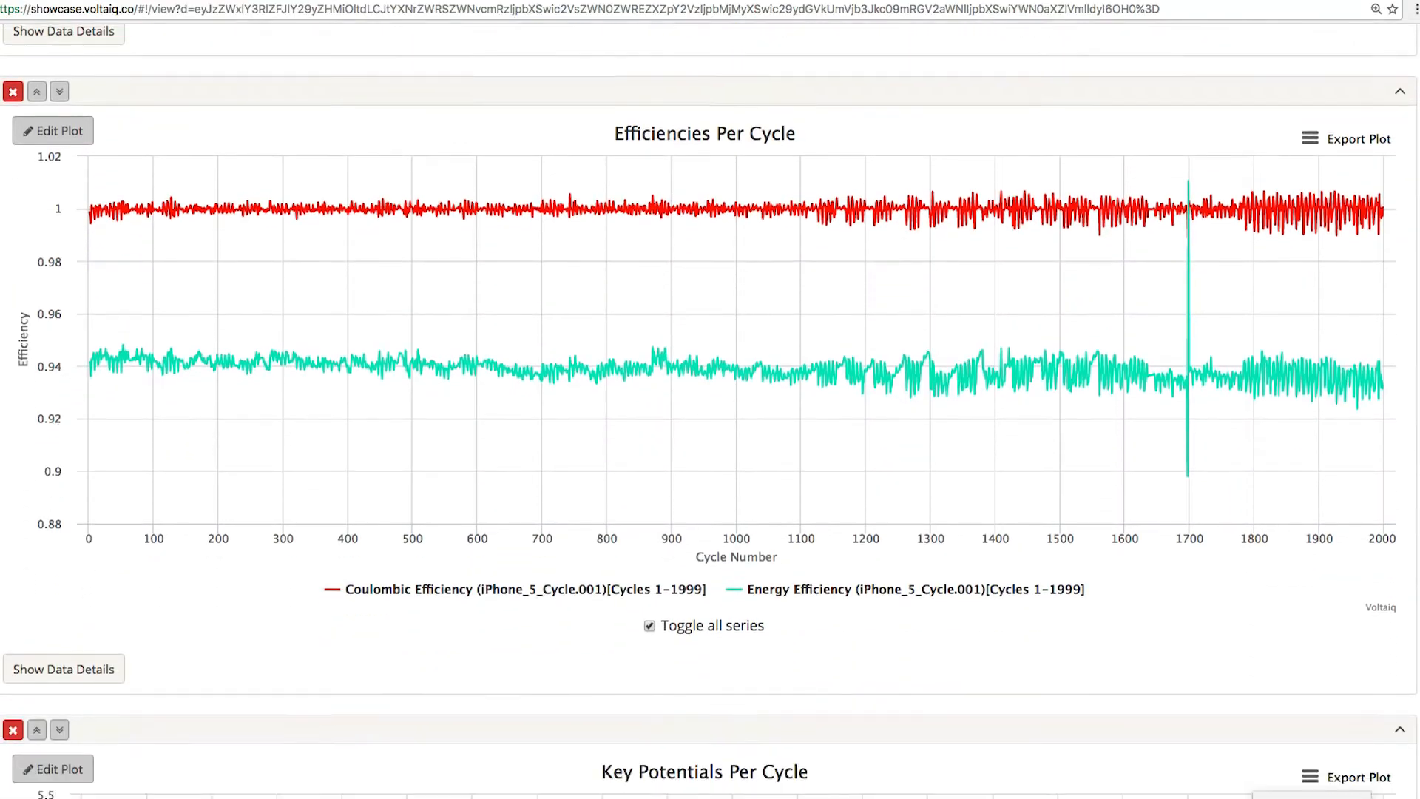
pyautogui.scroll(-3)
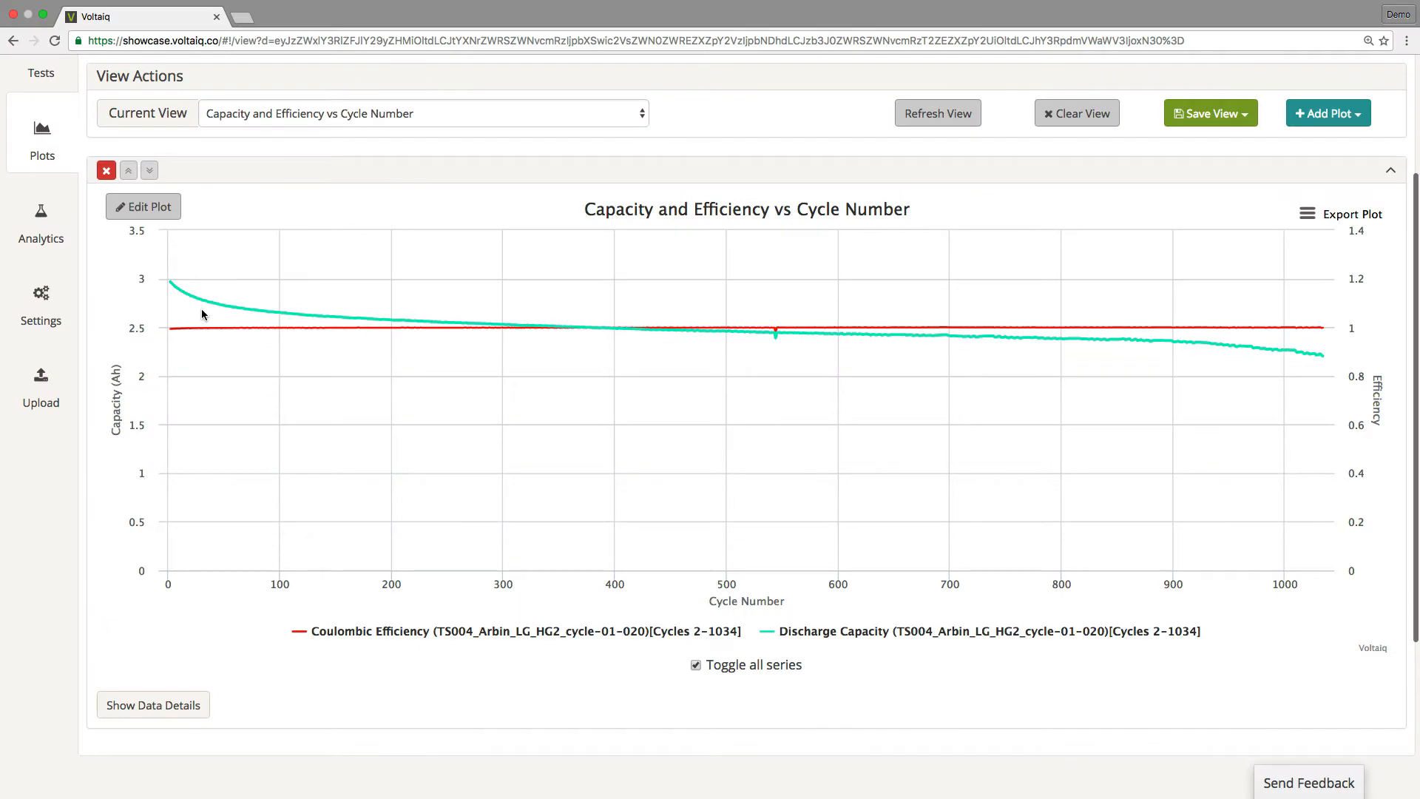
pyautogui.click(423, 113)
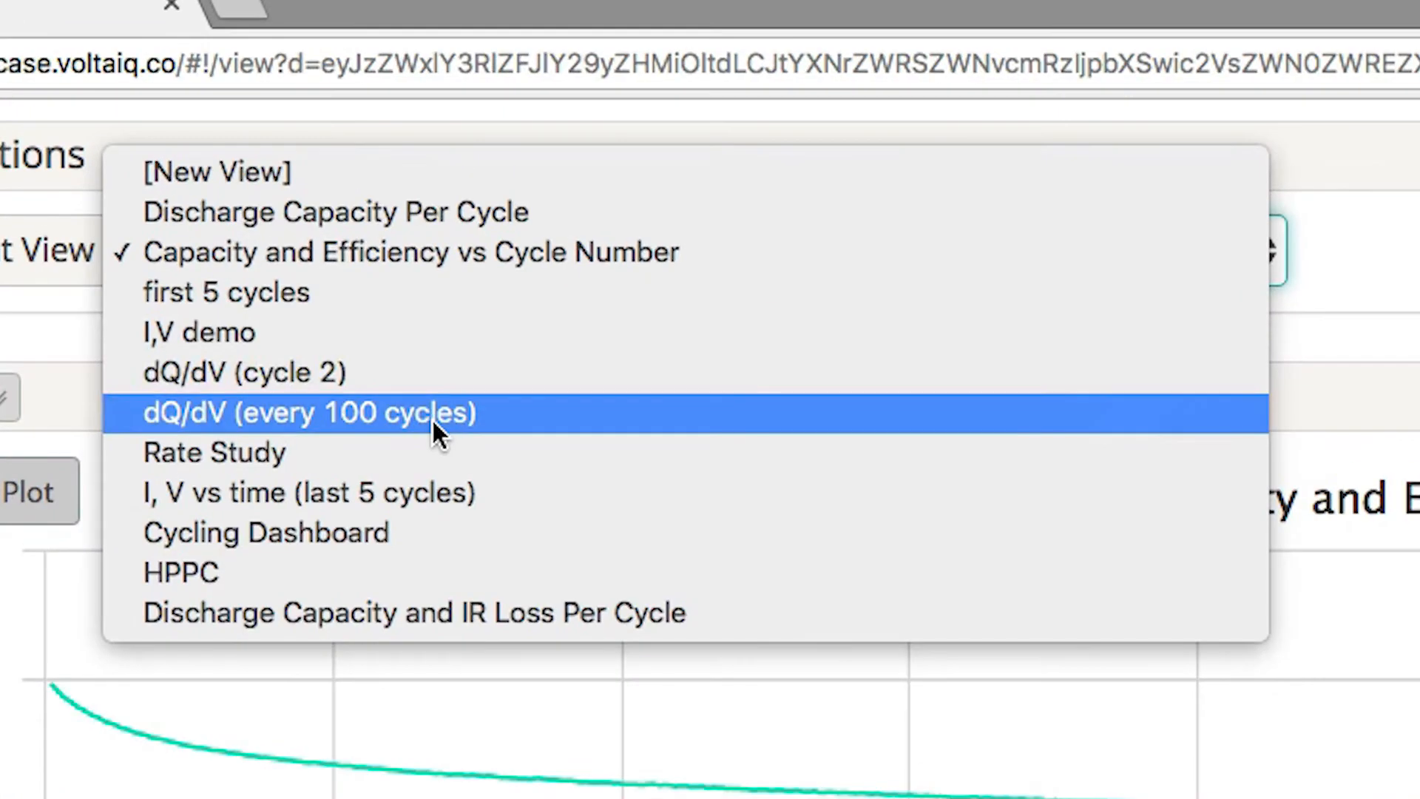